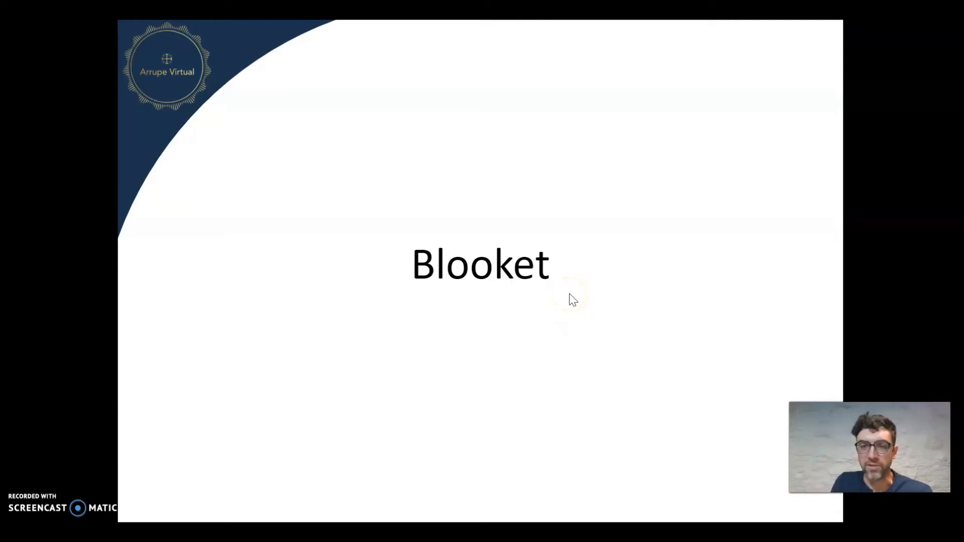
mouse_move(726, 285)
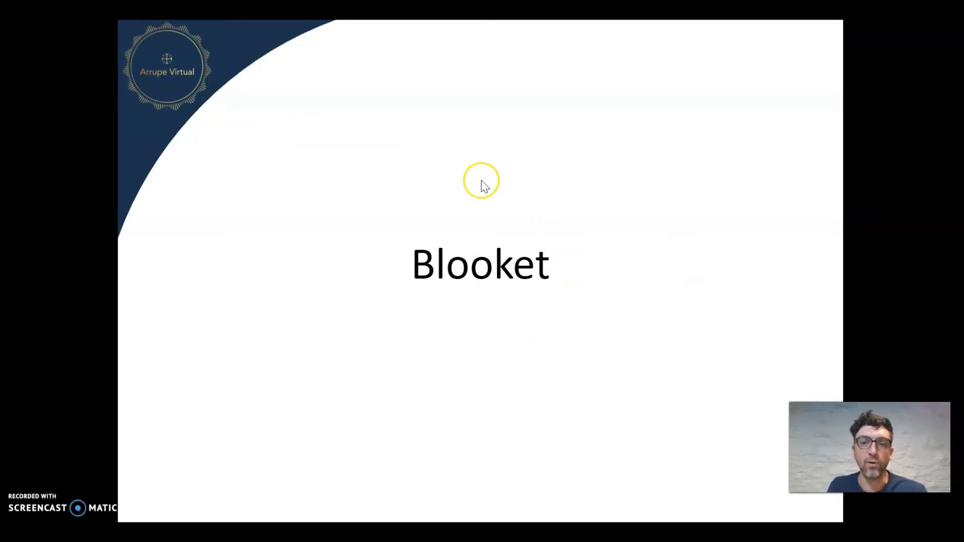
mouse_move(421, 415)
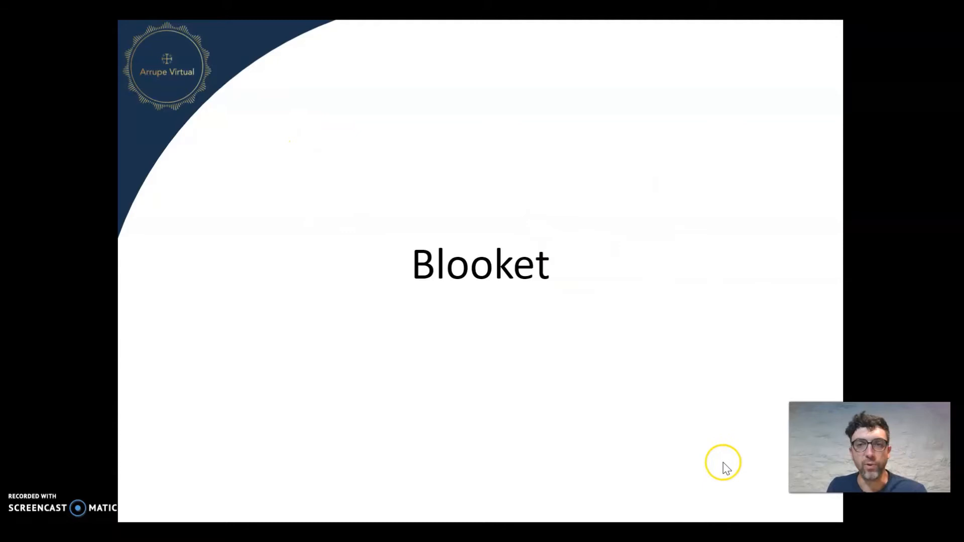
mouse_move(583, 173)
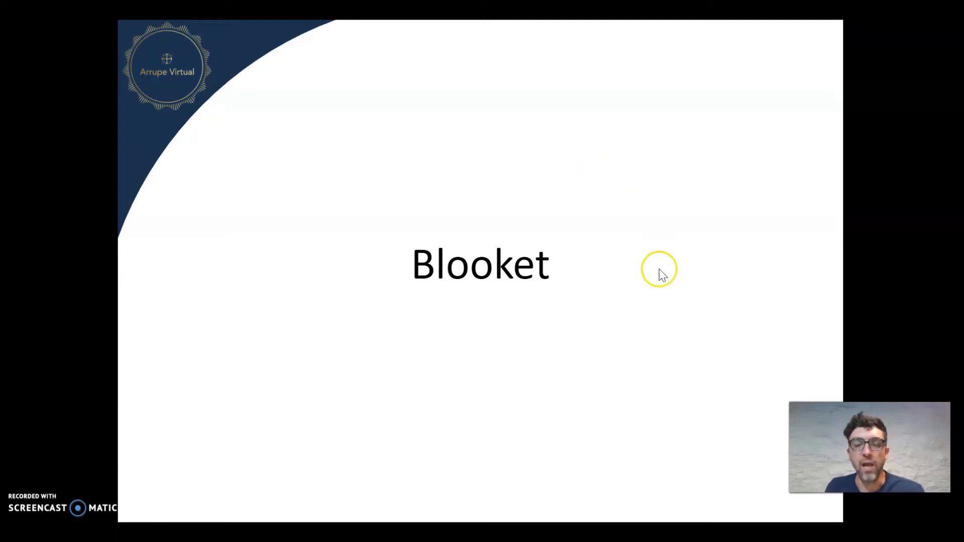
mouse_move(552, 317)
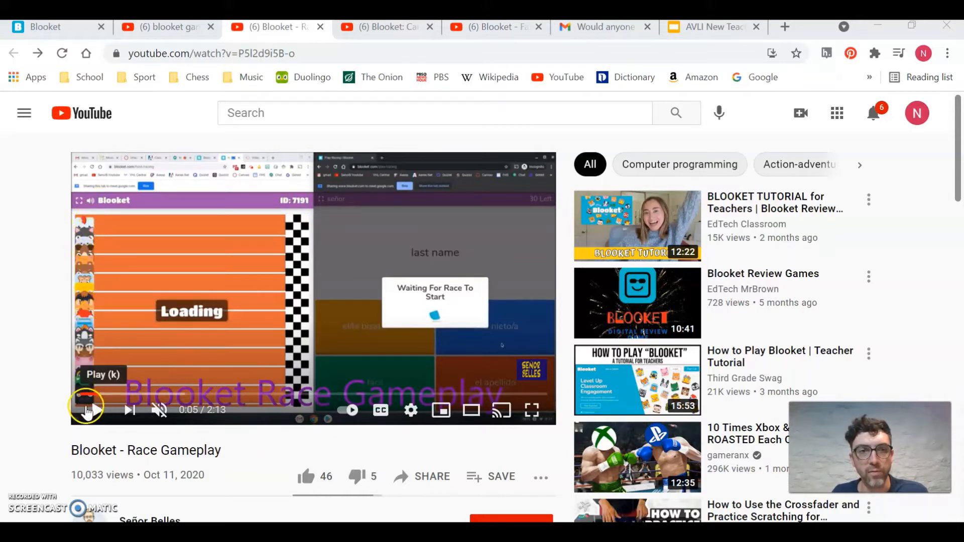
Play the Blooket Race Gameplay video to about 0:53, then bring up the Candy Rush video
click(88, 411)
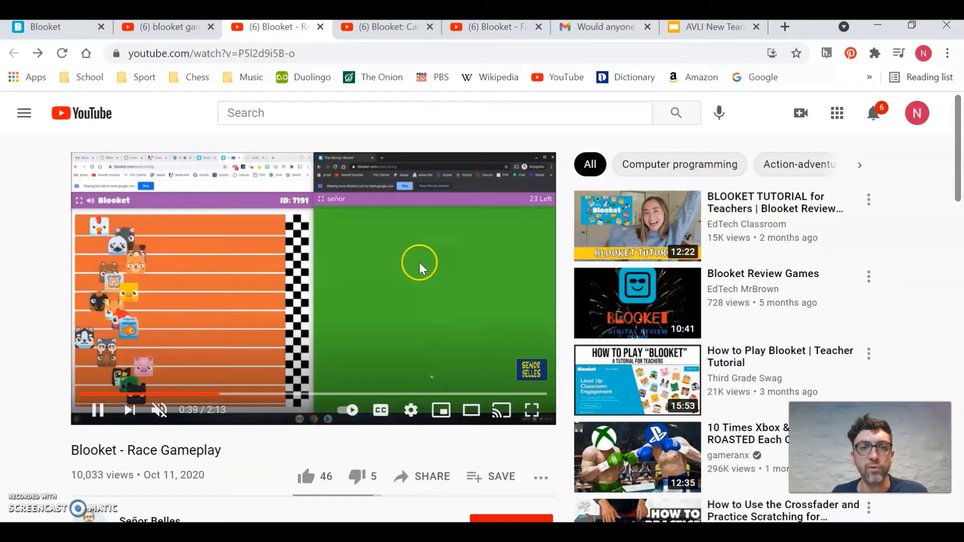
mouse_move(96, 410)
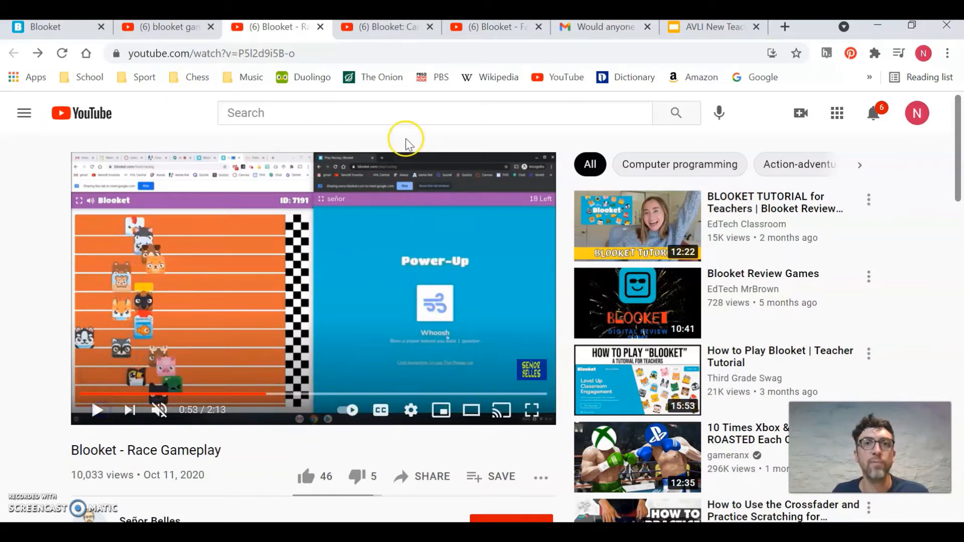
click(385, 27)
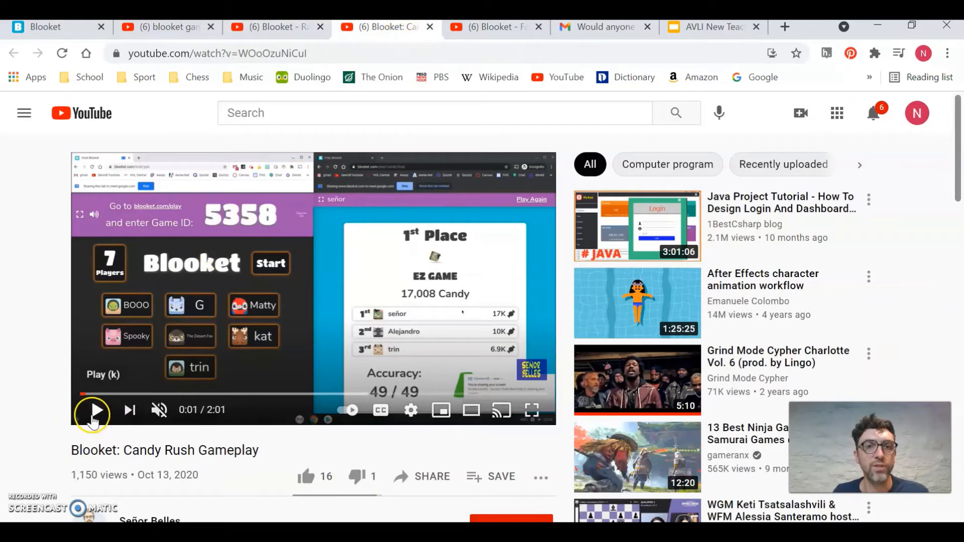
Play the Candy Rush Gameplay video to about 0:49, then bring up the Factory Gameplay video
click(91, 410)
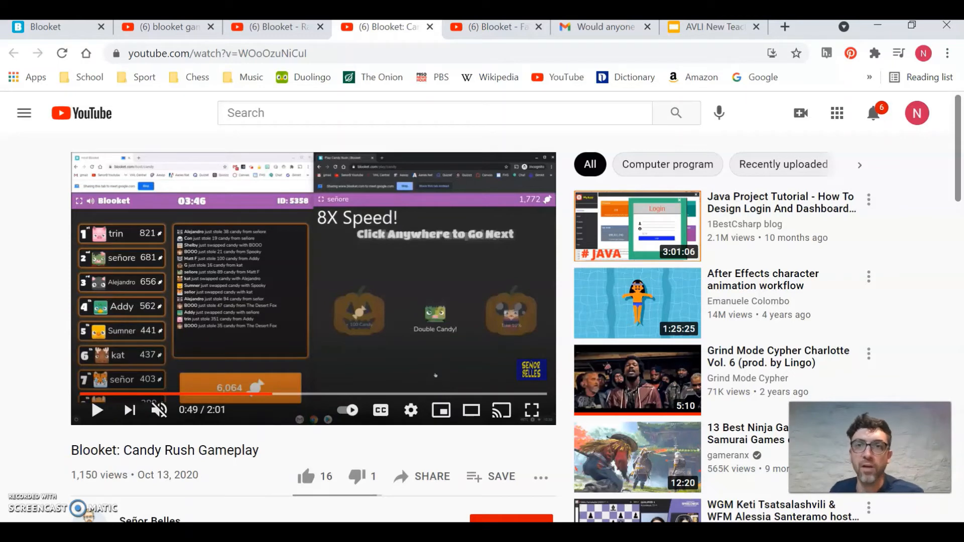
click(491, 27)
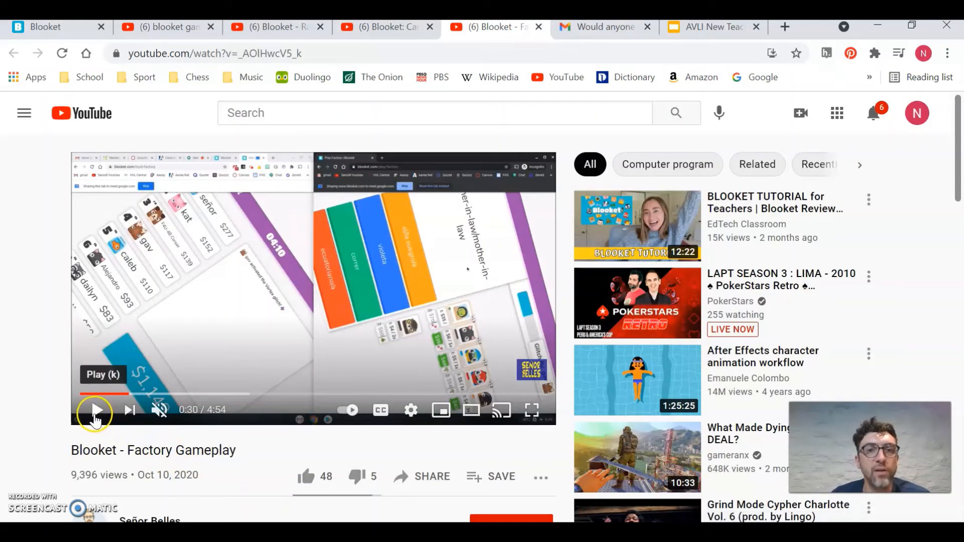
Play the Factory Gameplay video to about 1:32, then show the blooket.com homepage
click(94, 410)
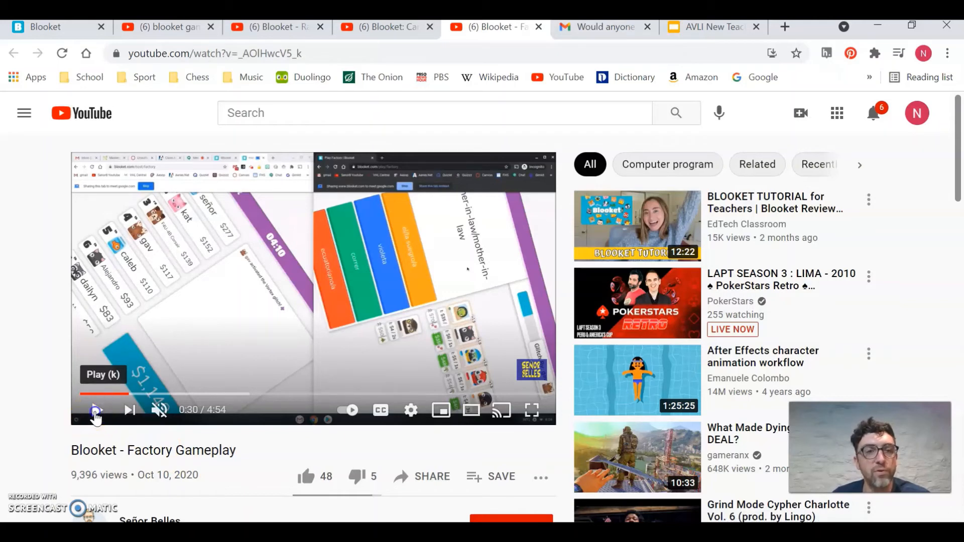
click(95, 410)
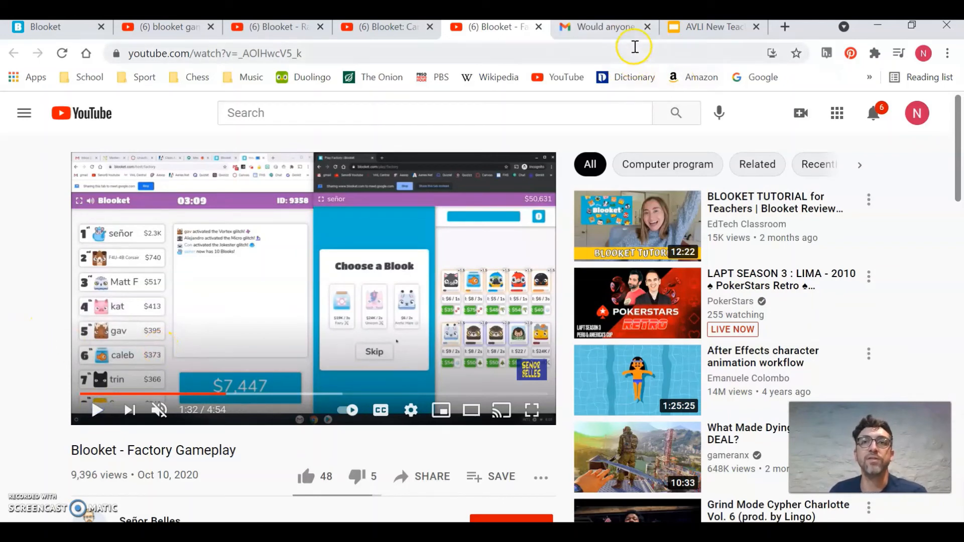
click(46, 27)
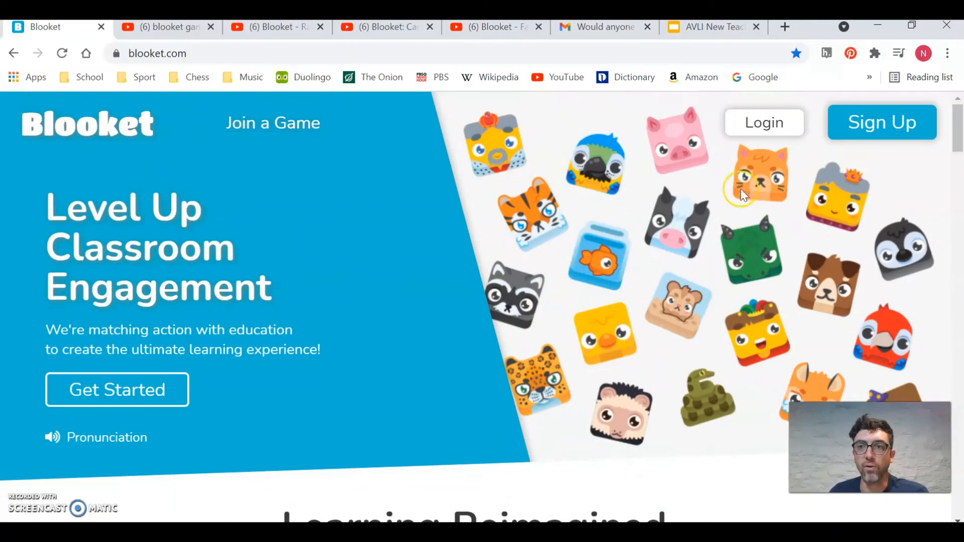
mouse_move(309, 268)
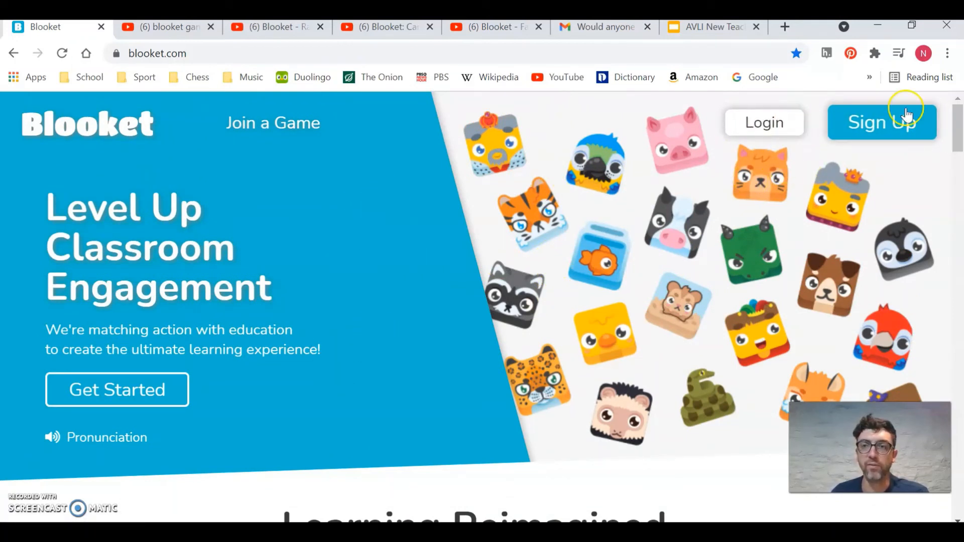
mouse_move(325, 227)
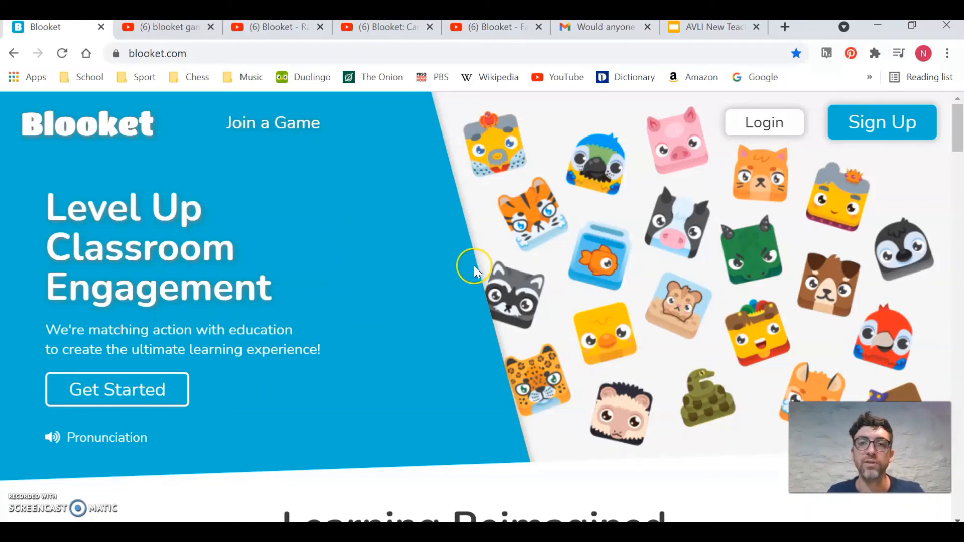
mouse_move(463, 269)
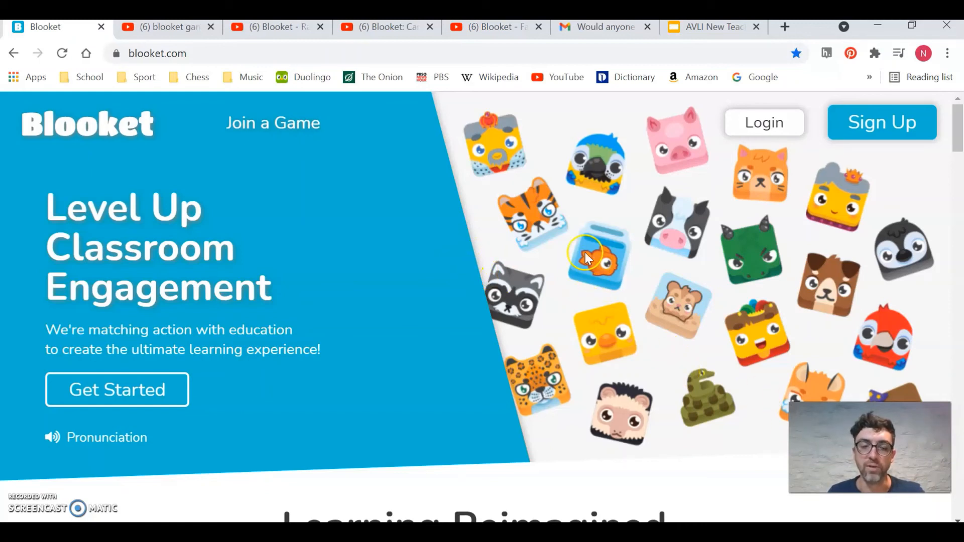
mouse_move(559, 231)
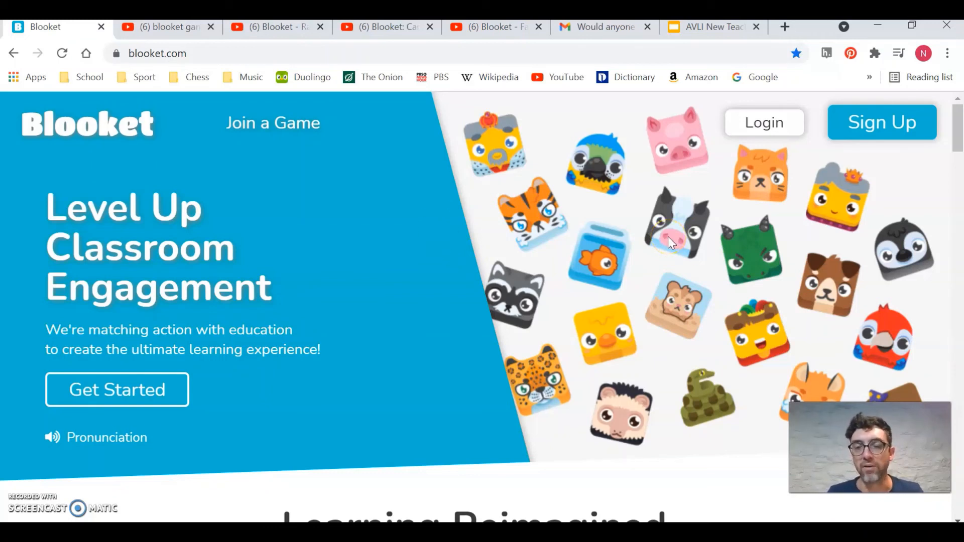
mouse_move(517, 197)
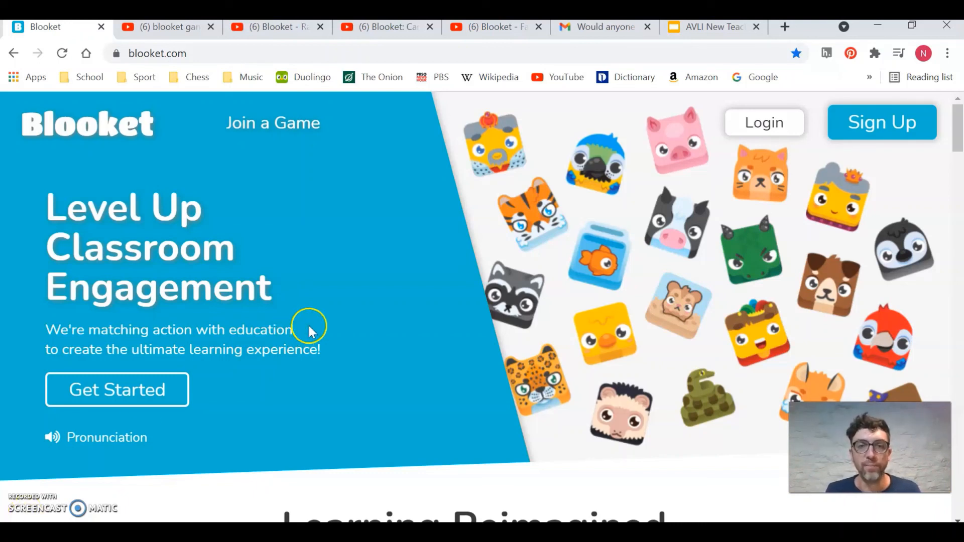
mouse_move(441, 255)
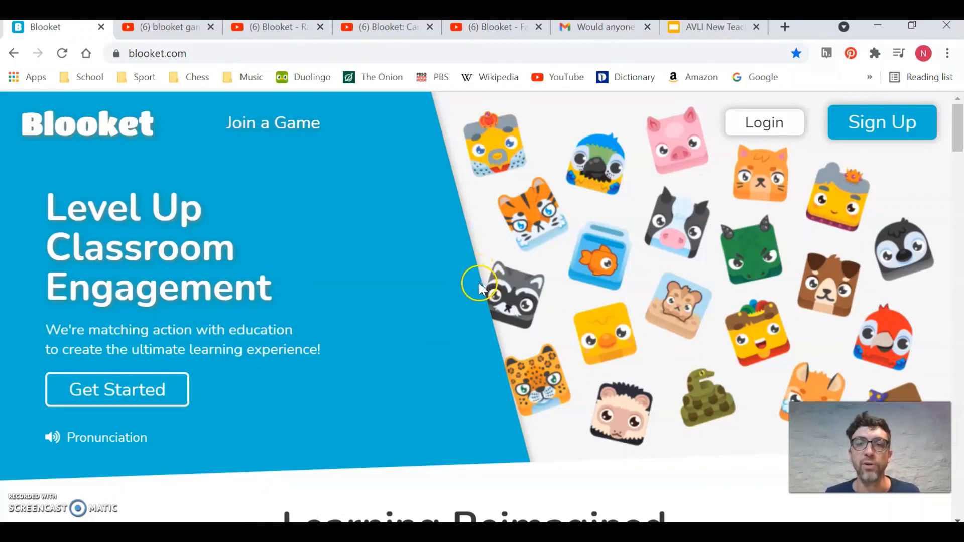
mouse_move(469, 271)
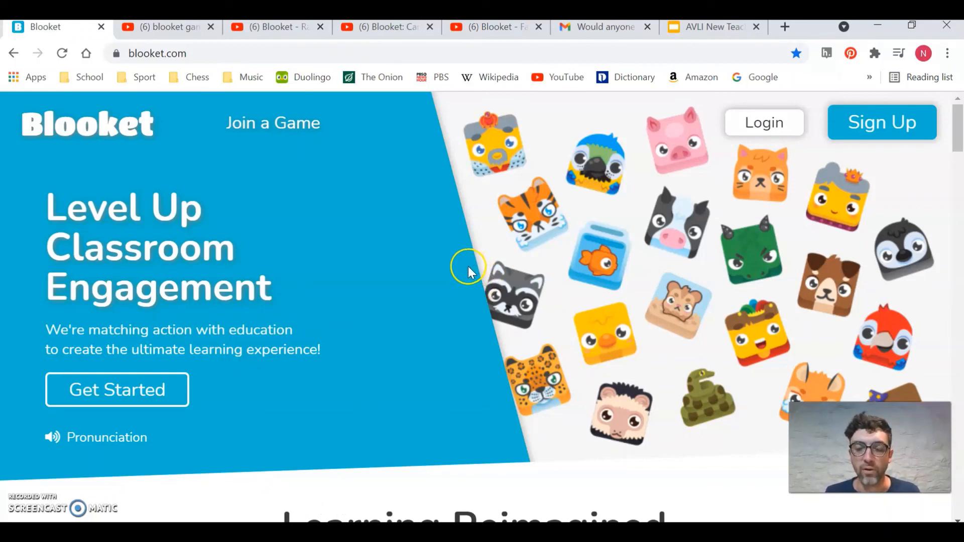